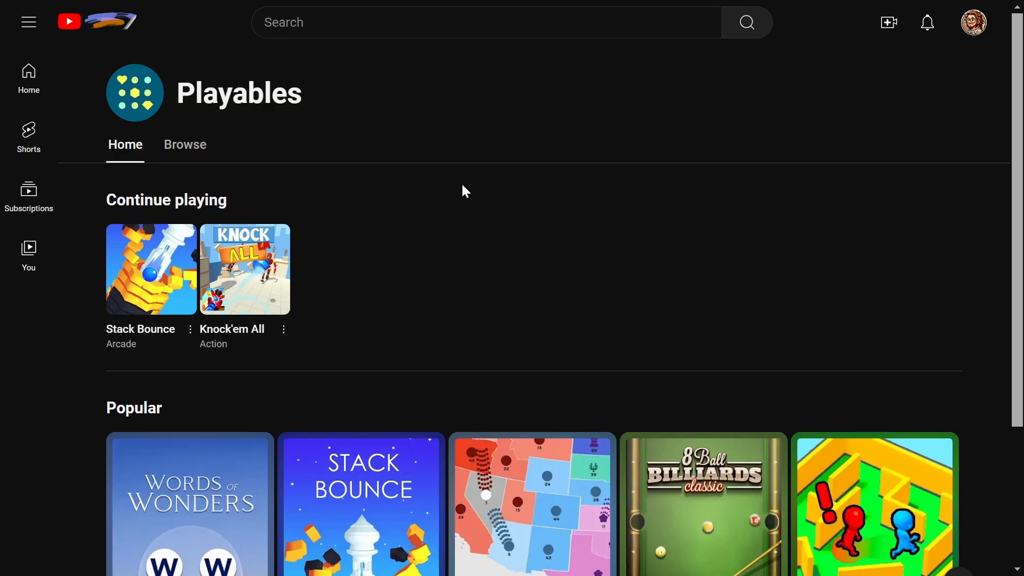
mouse_move(29, 77)
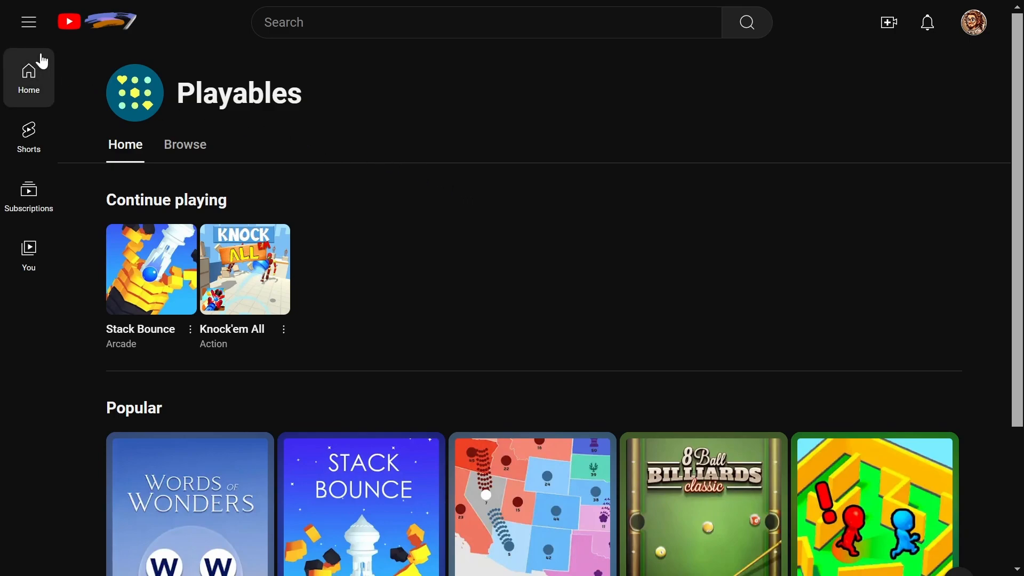
- Toggle the side menu, then scroll the Playables Home tab to the Popular row
left_click(28, 21)
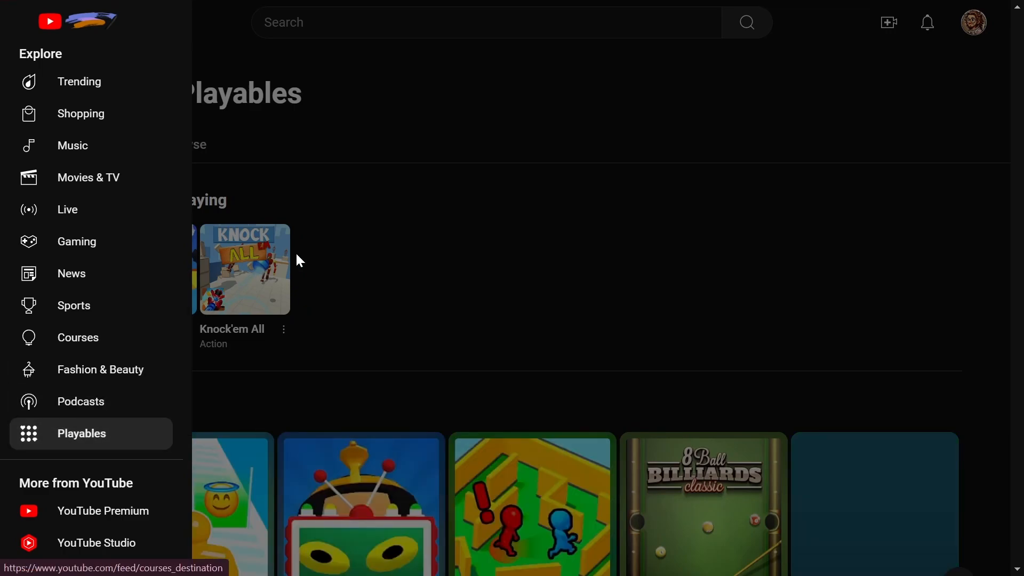
left_click(28, 21)
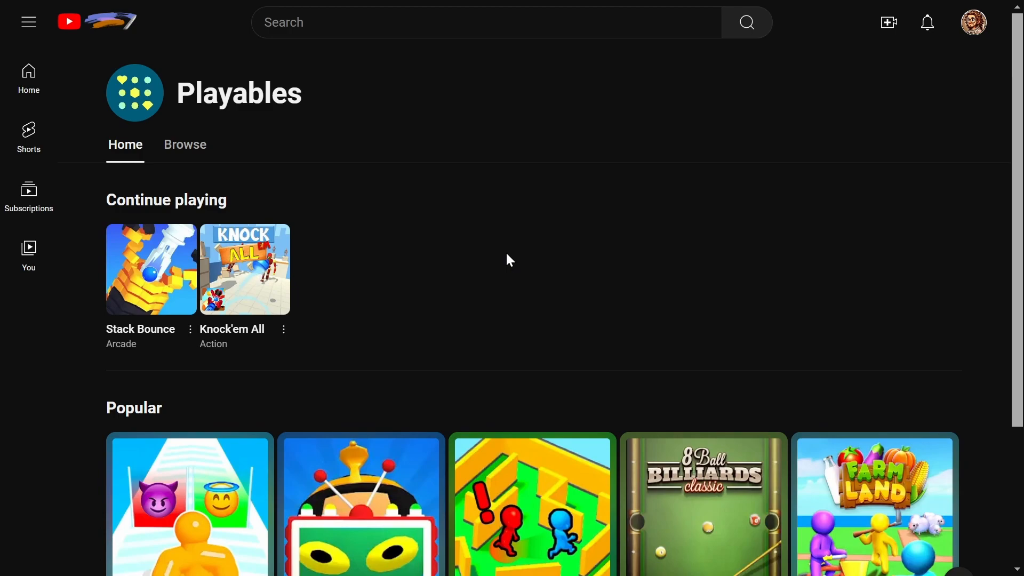
scroll("down", 3)
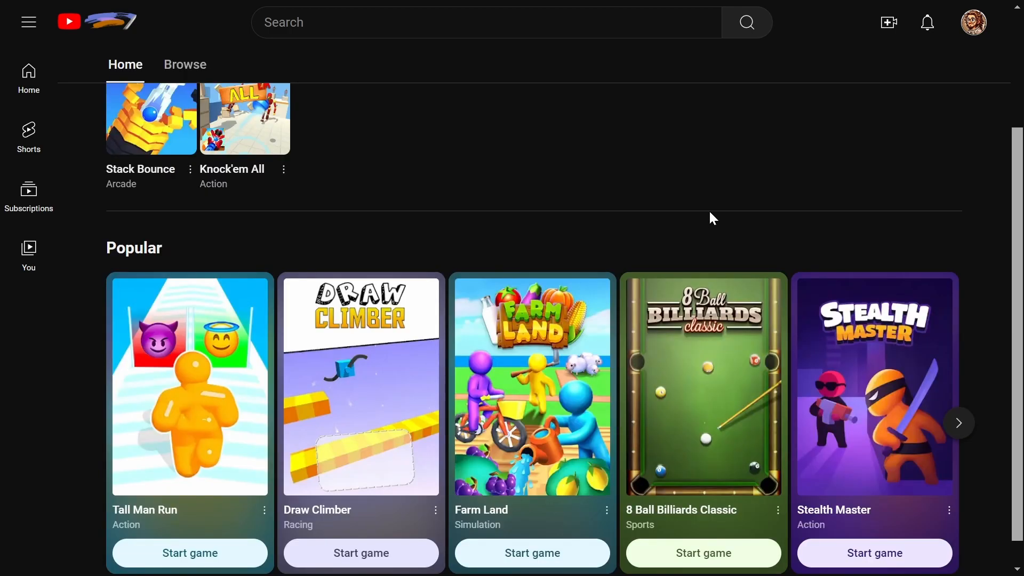
scroll("down", 3)
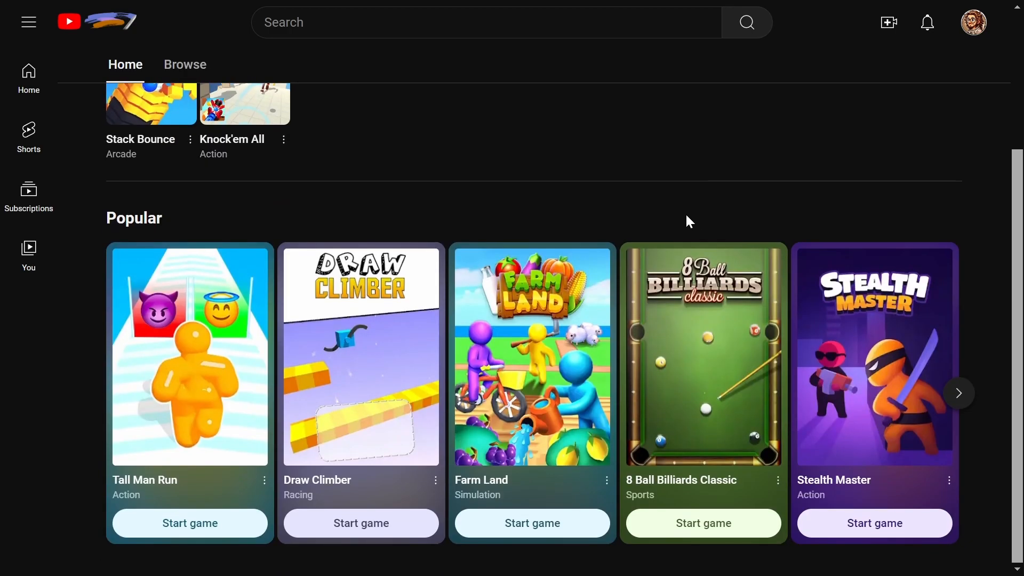
mouse_move(199, 475)
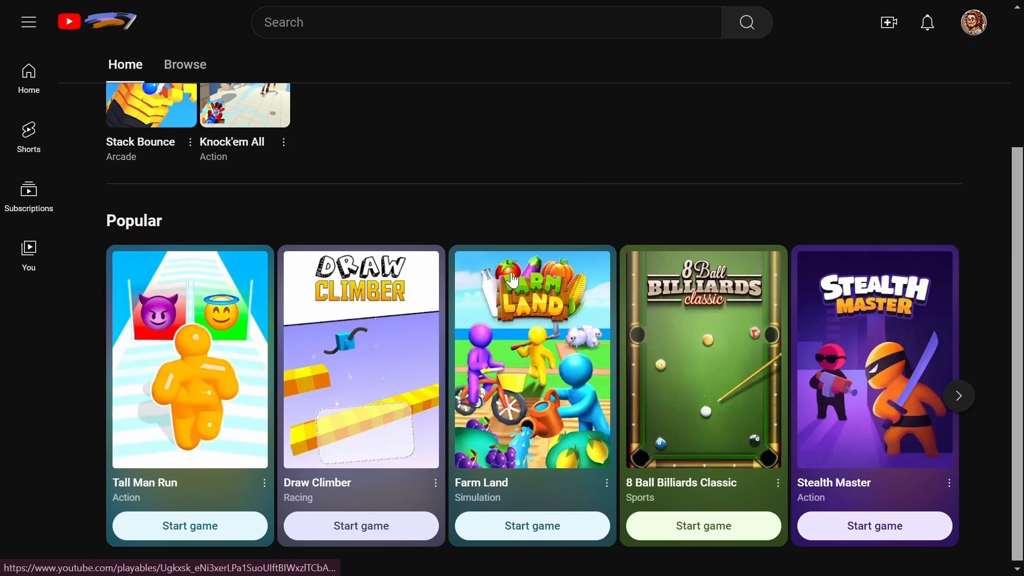
scroll("up", 3)
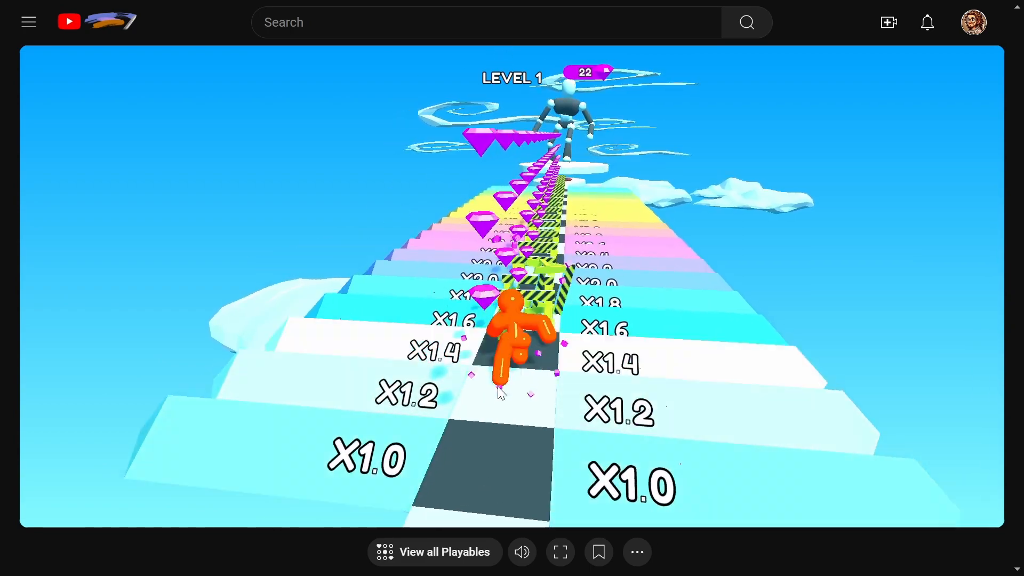
mouse_move(500, 392)
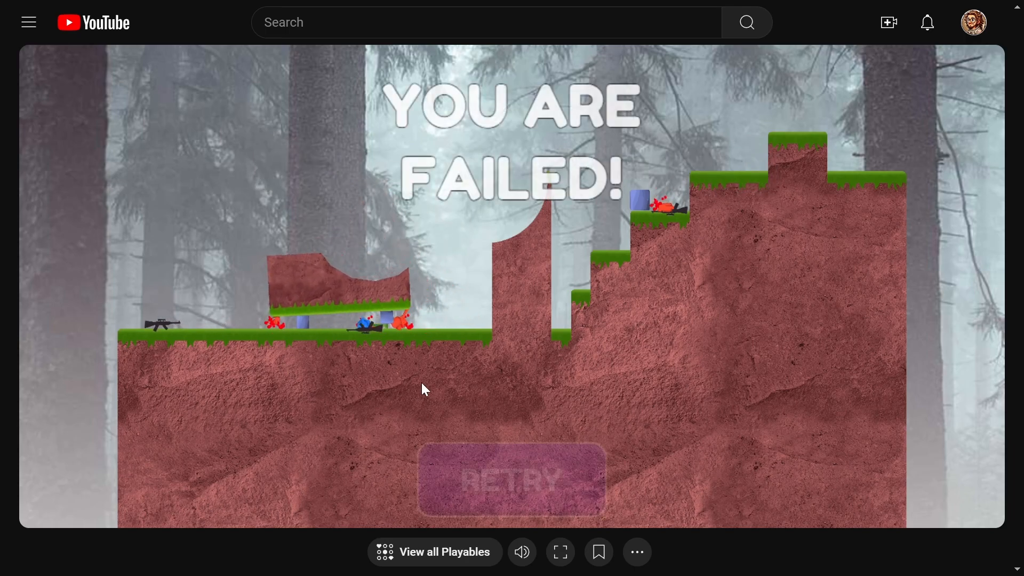
- Retry the failed shooter level and play through to Level 13 Complete
left_click(511, 480)
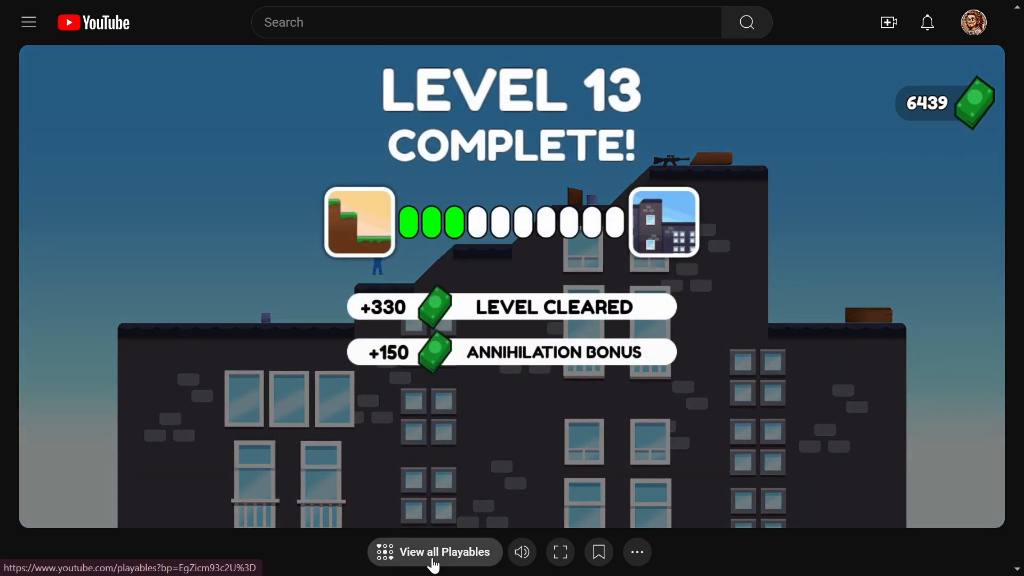
- Browse the full Playables list and launch Helix Jump
left_click(434, 552)
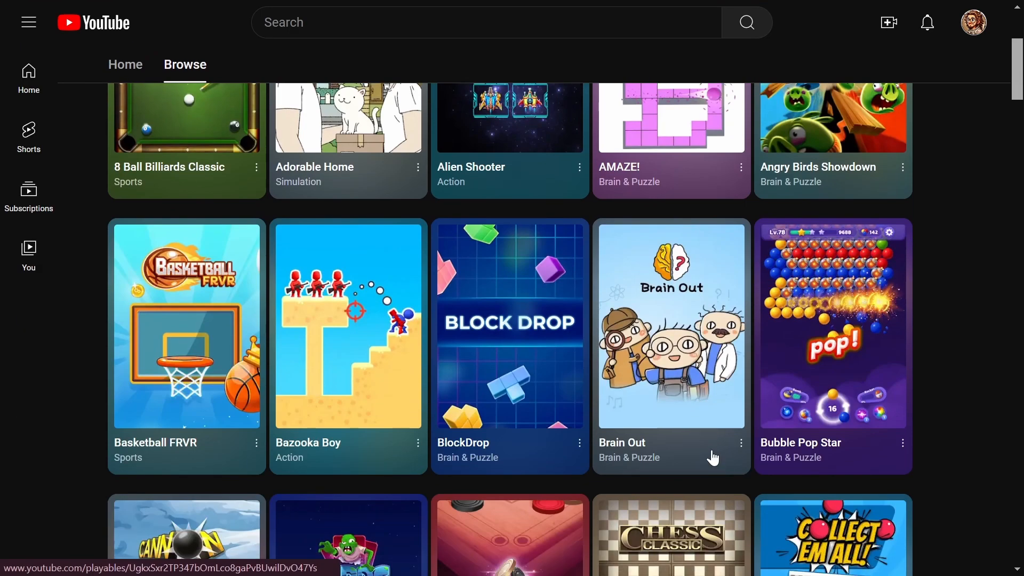
scroll("down", 3)
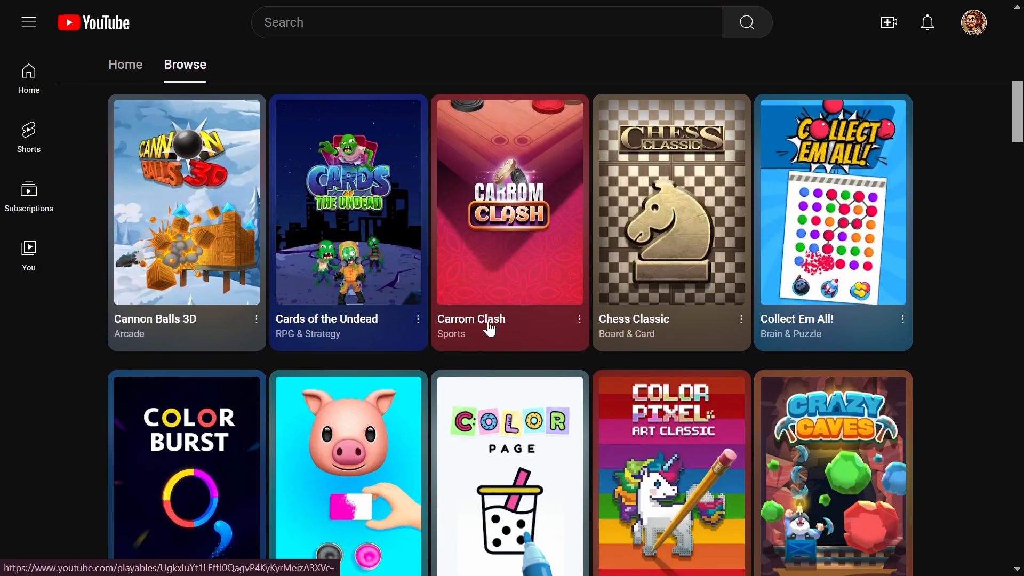
scroll("down", 3)
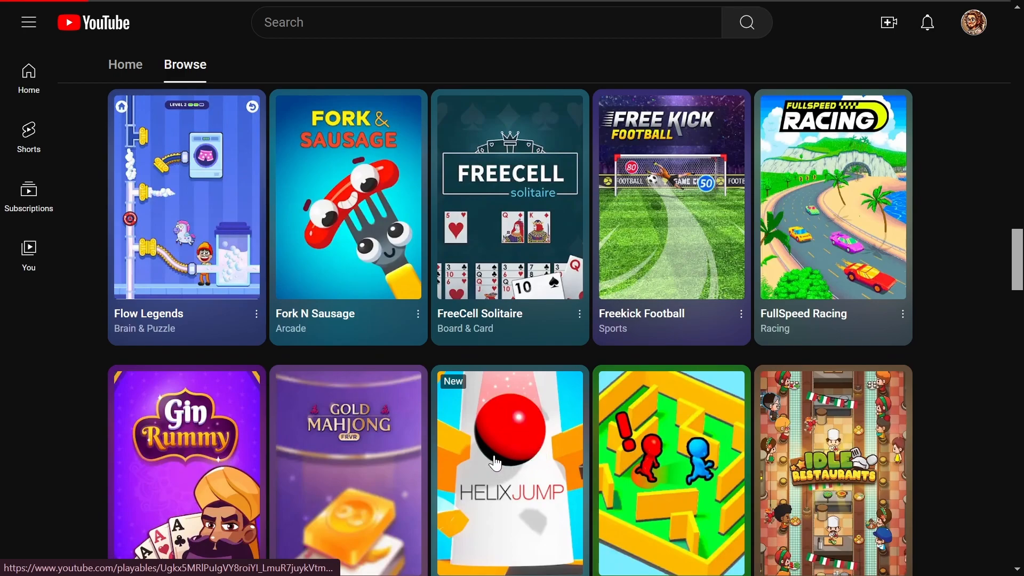
left_click(510, 463)
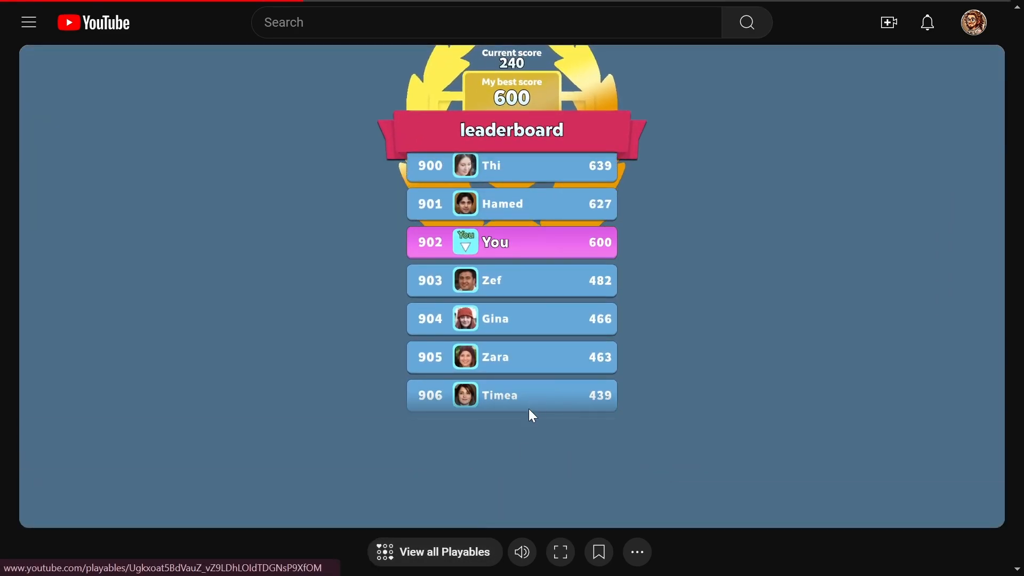
- Go back to the Playables list and launch Turbo Stars for a race
left_click(444, 552)
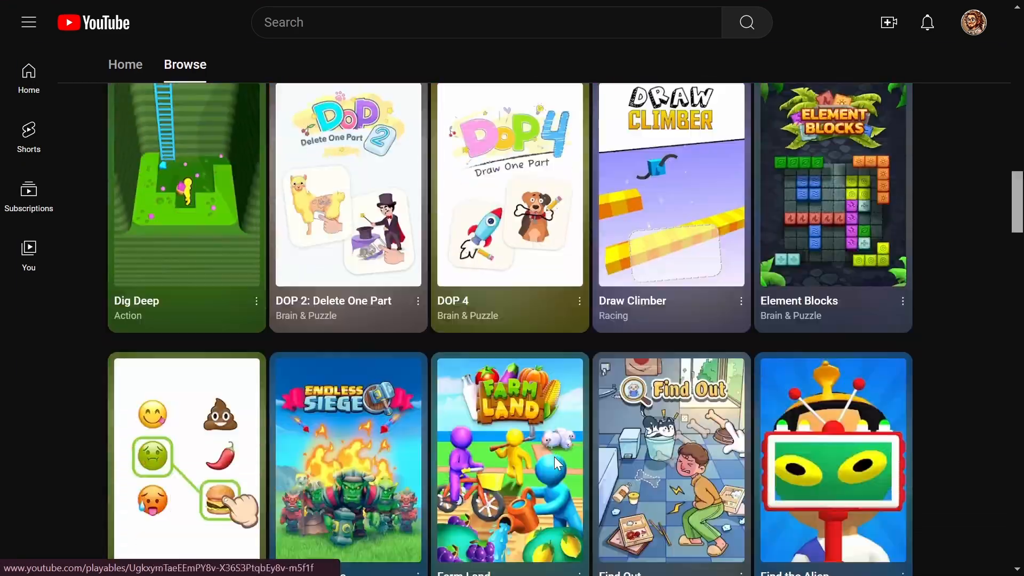
scroll("down", 3)
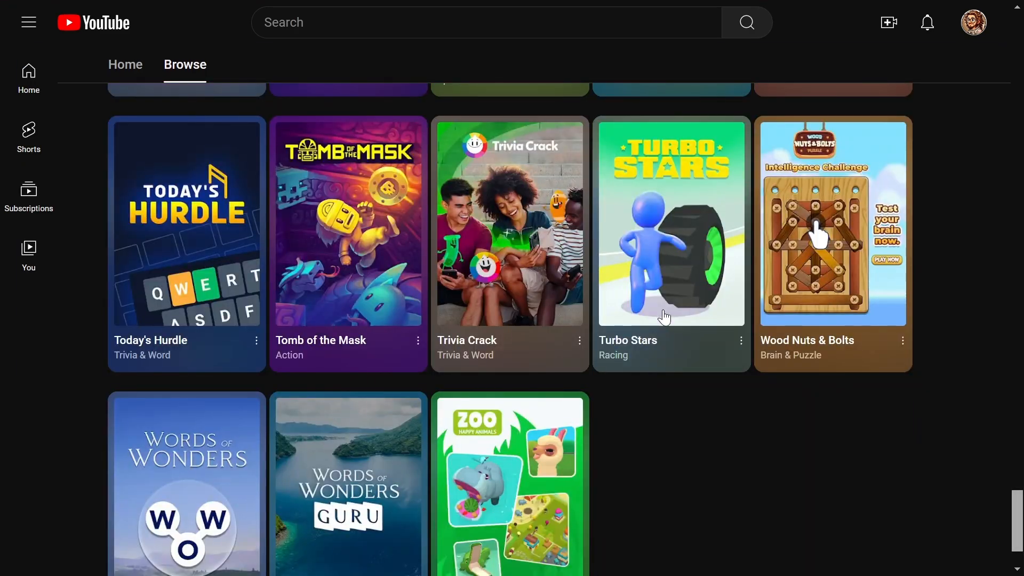
left_click(670, 222)
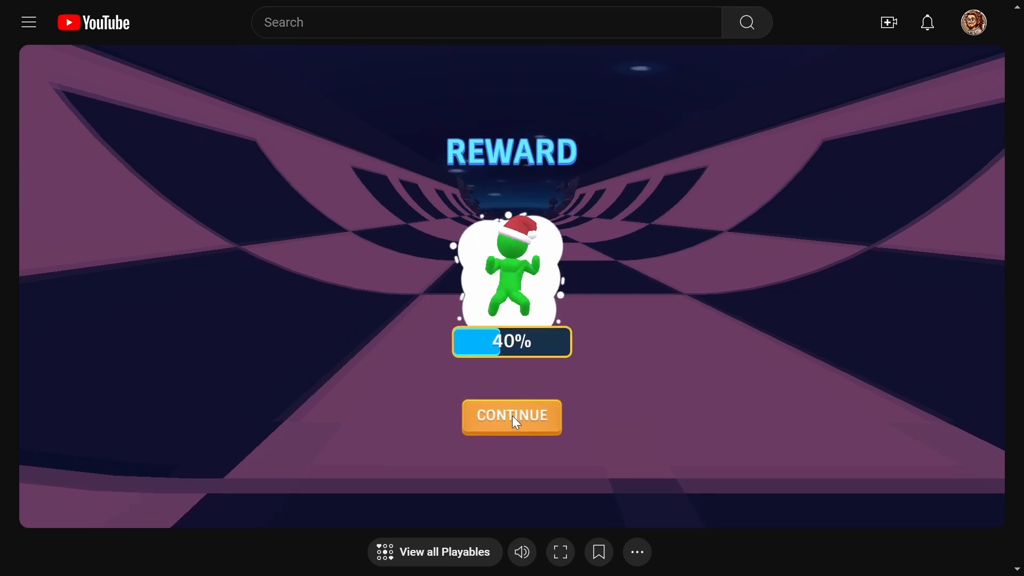
- Pass the reward screens, claim the green Santa-hat character and equip the classic item
left_click(511, 417)
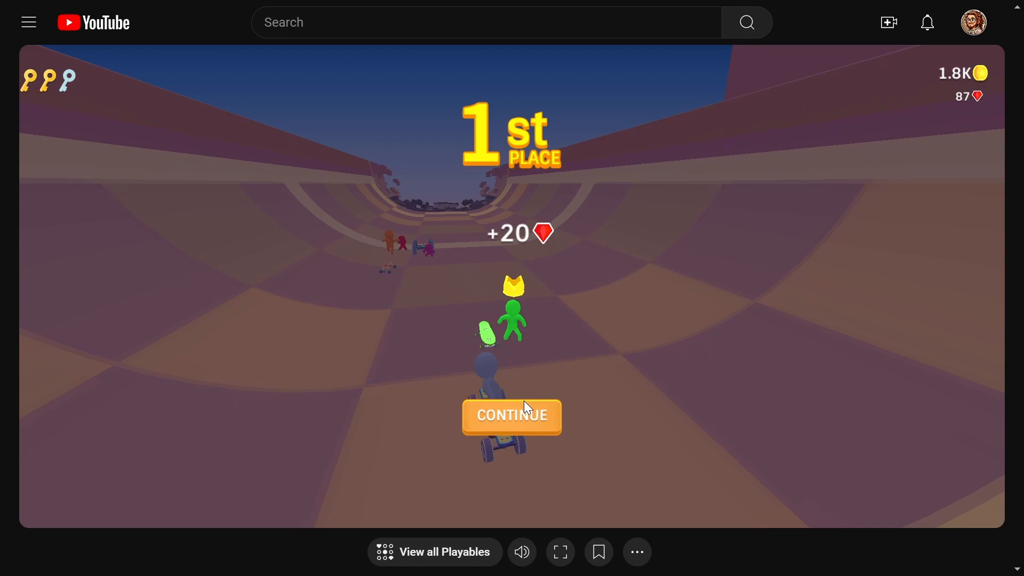
left_click(511, 416)
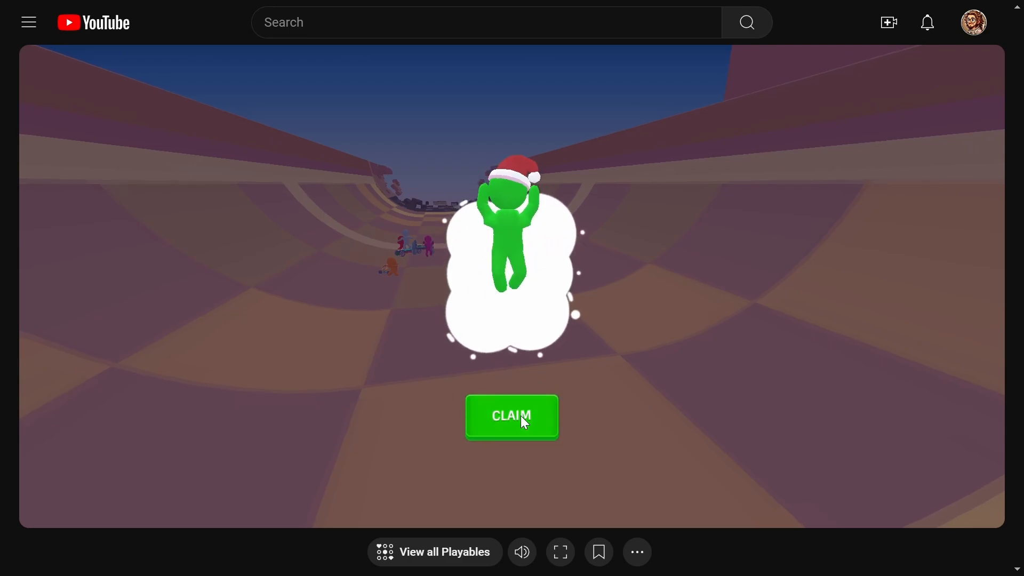
left_click(512, 417)
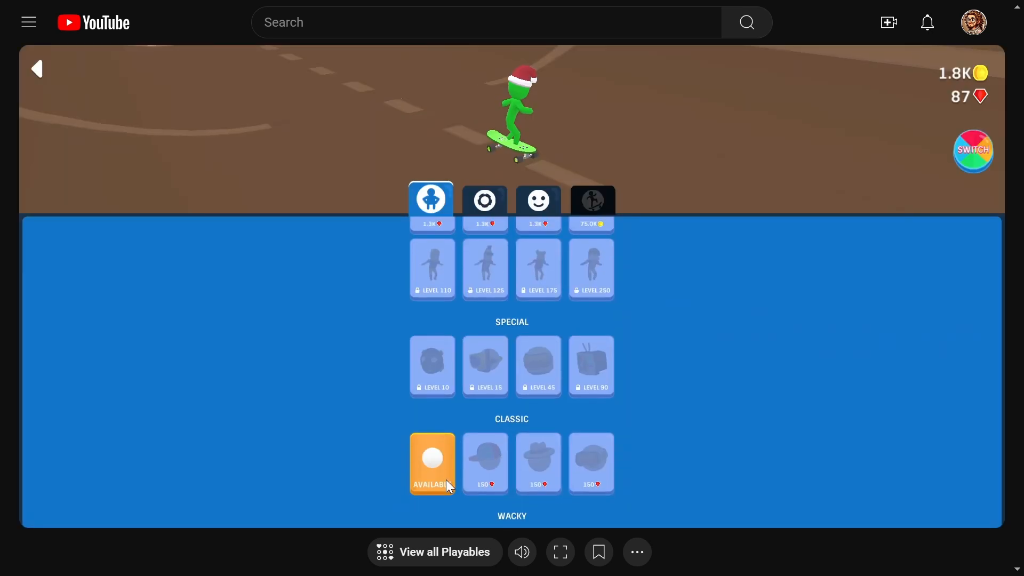
left_click(431, 457)
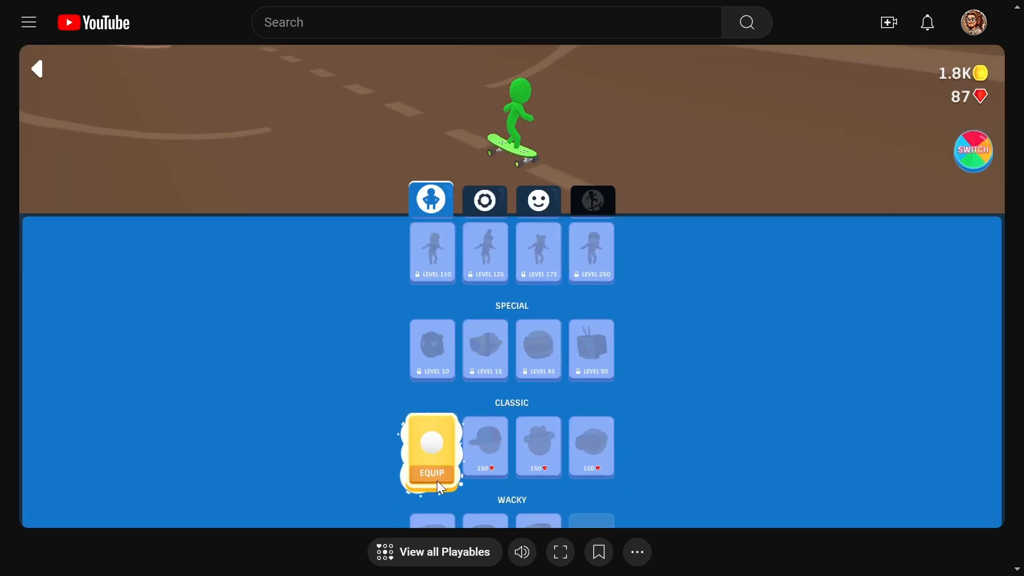
left_click(431, 473)
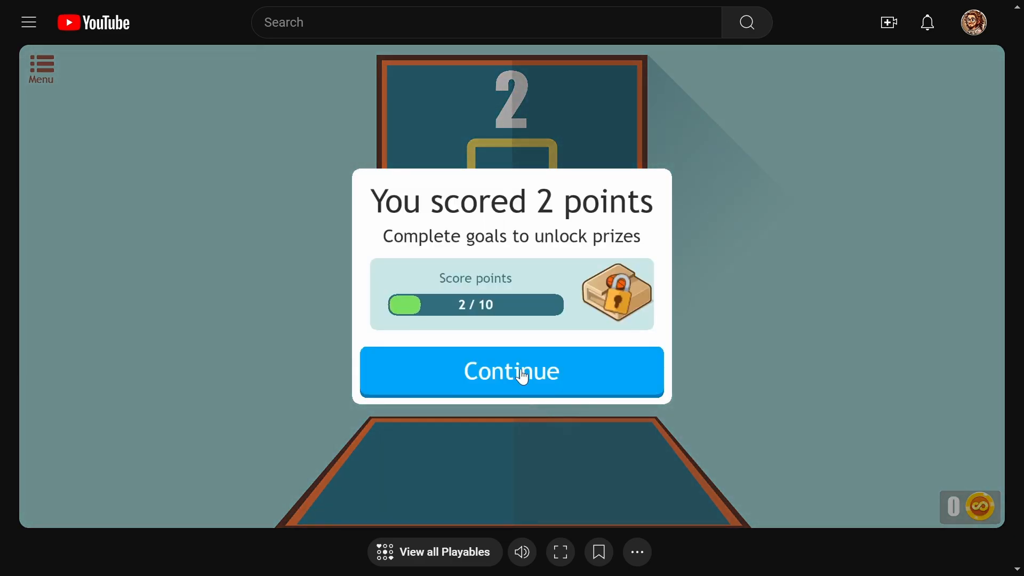
- Dismiss the 2-point summary and bronze ball tip, then start another basketball round
left_click(511, 372)
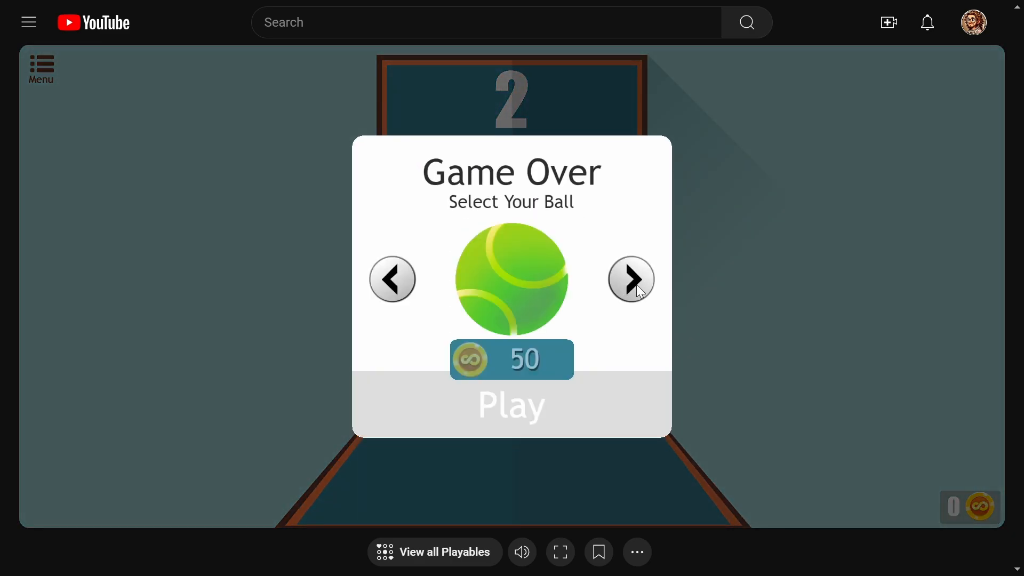
left_click(511, 405)
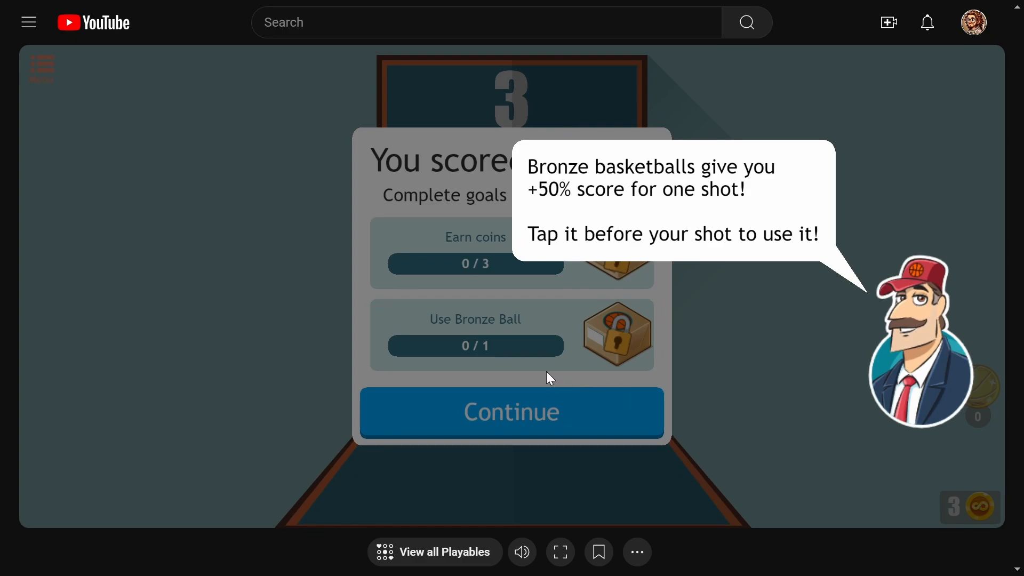
left_click(512, 413)
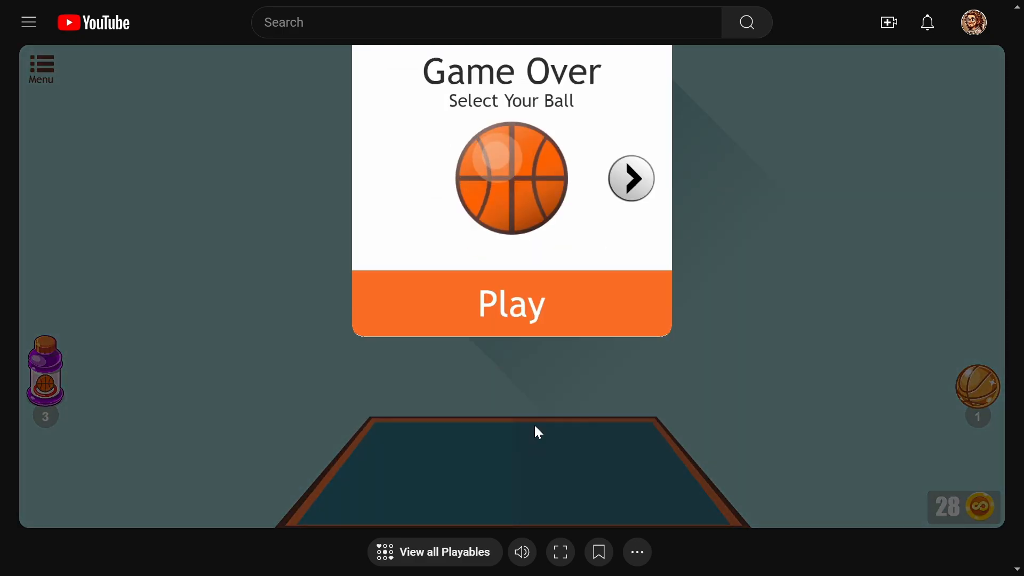
left_click(512, 304)
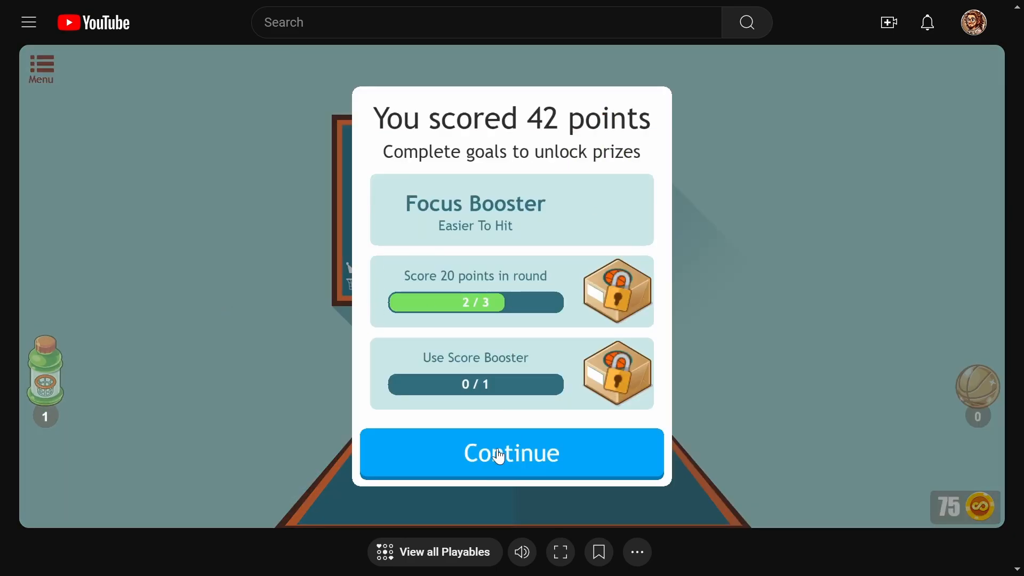
- Shoot more baskets, dismissing the 42-, 101- and 49-point results screens
left_click(512, 454)
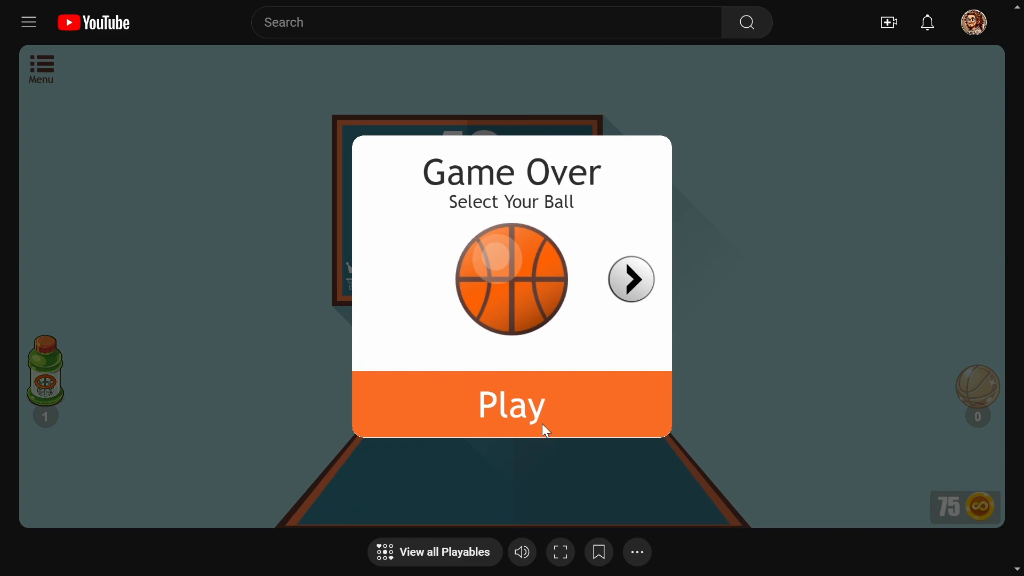
left_click(511, 405)
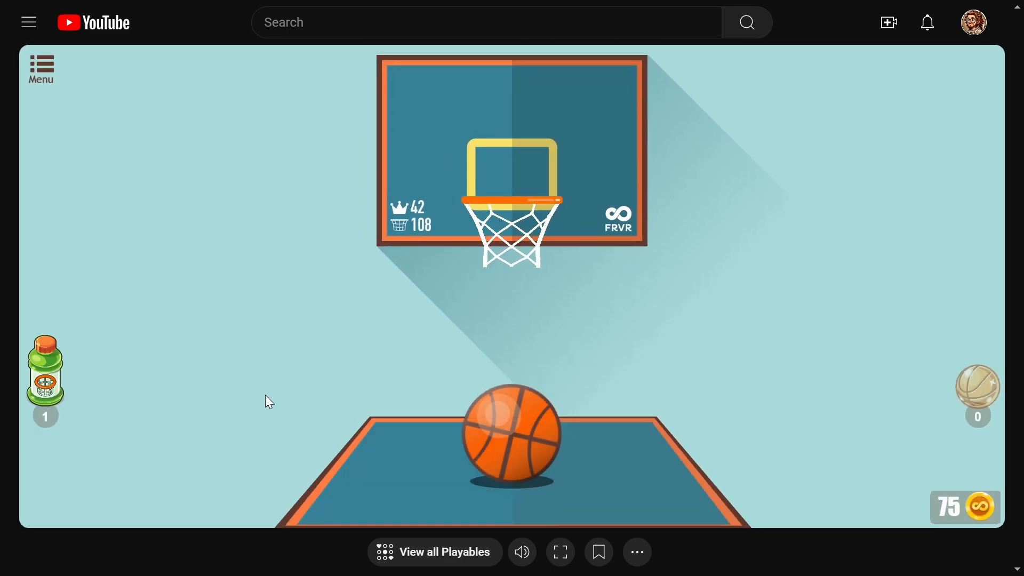
left_click(45, 375)
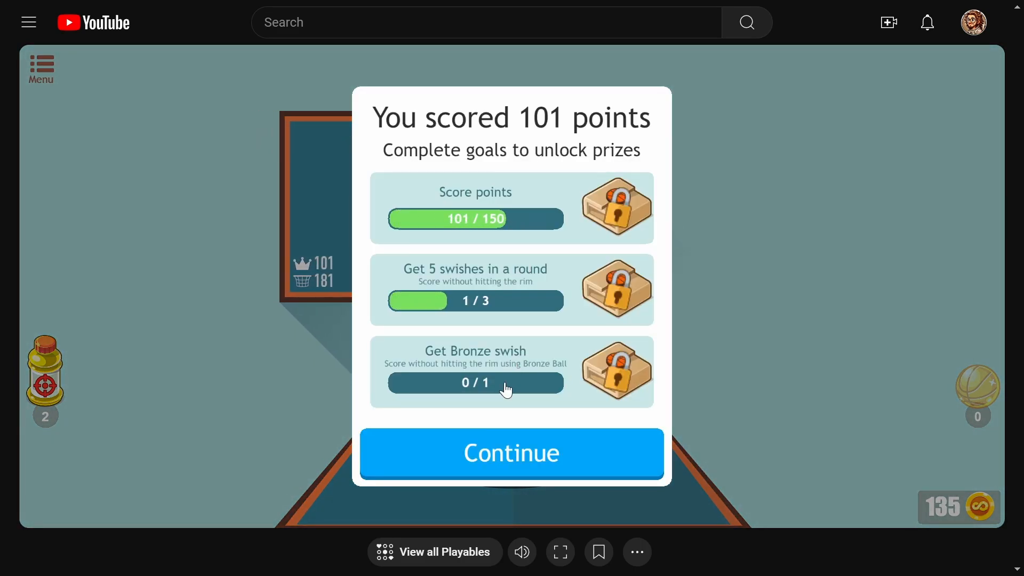
left_click(512, 454)
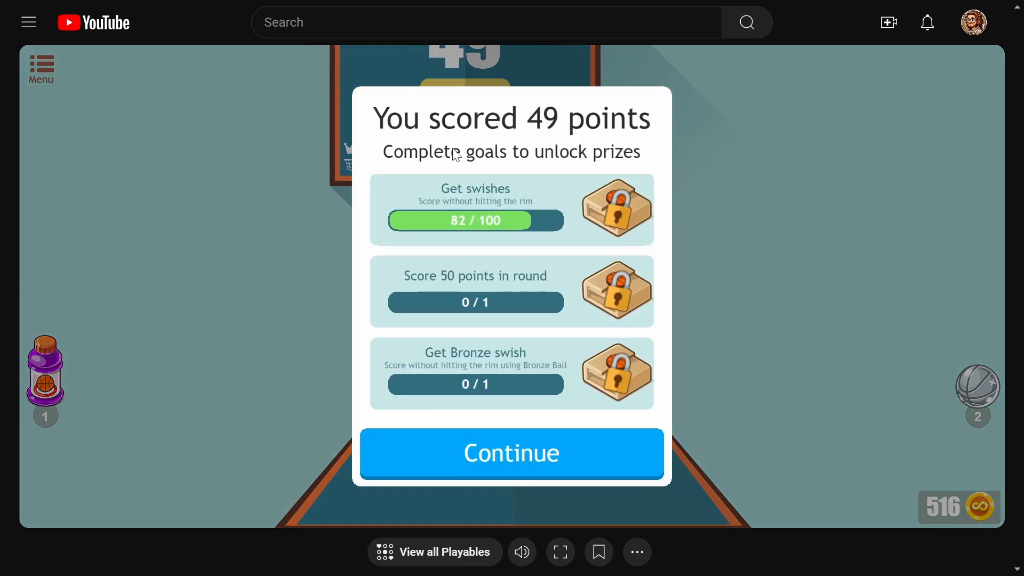
left_click(512, 453)
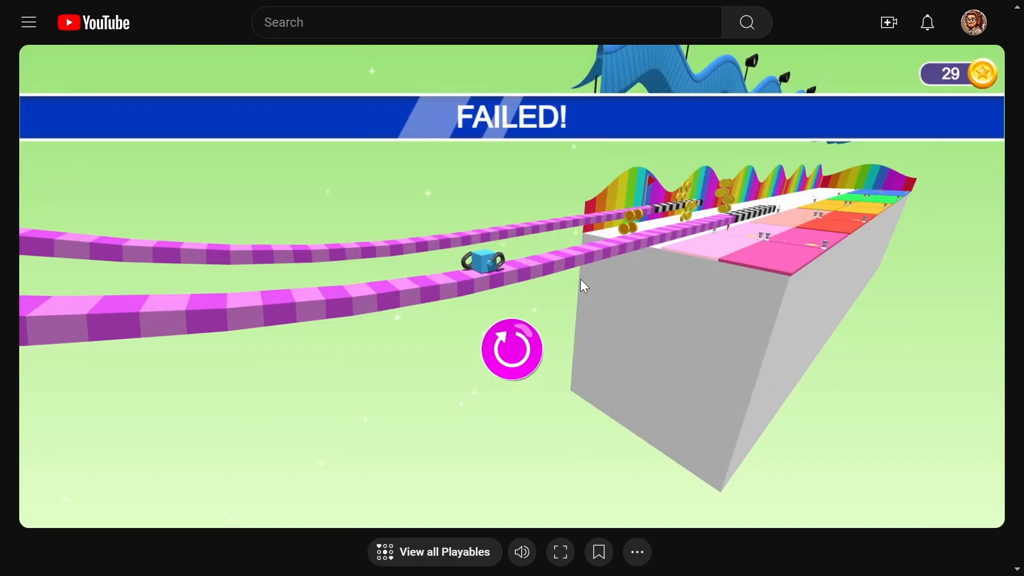
- Leave the failed rolling-track game and return to the full Playables catalogue
left_click(445, 552)
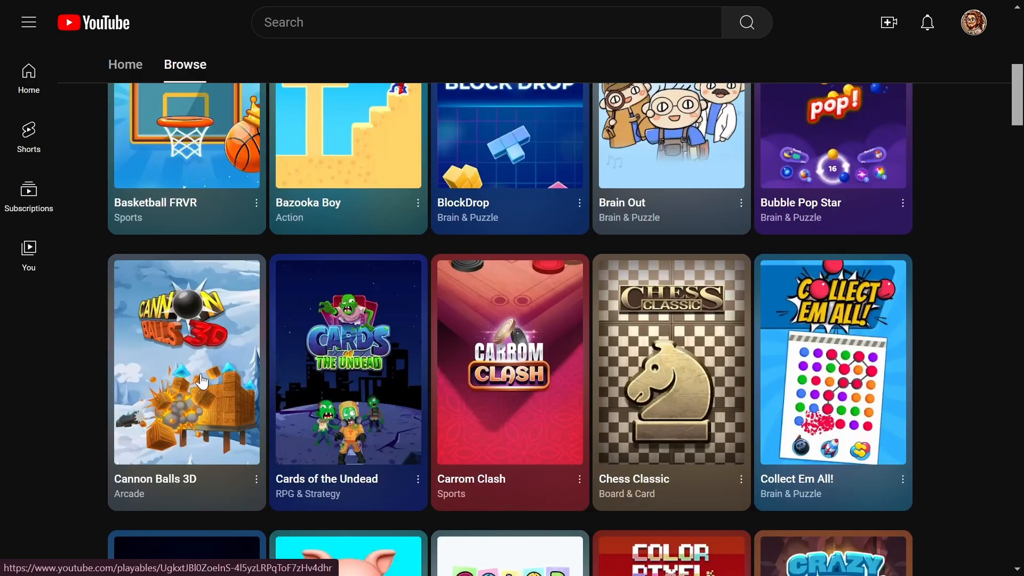
- Fire a cannonball in Cannon Balls 3D, then open Hide N Seek from the list
left_click(186, 360)
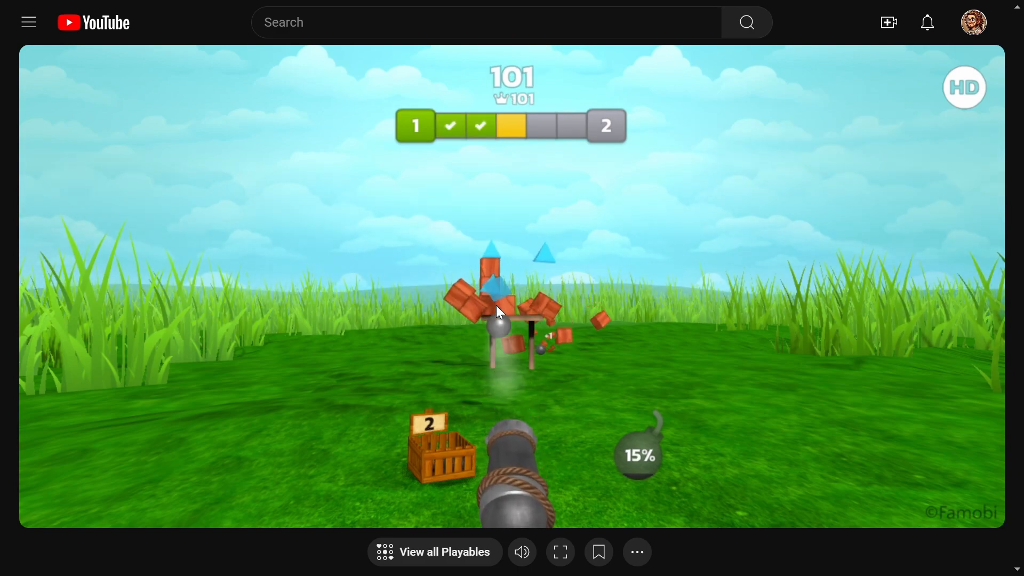
left_click(512, 313)
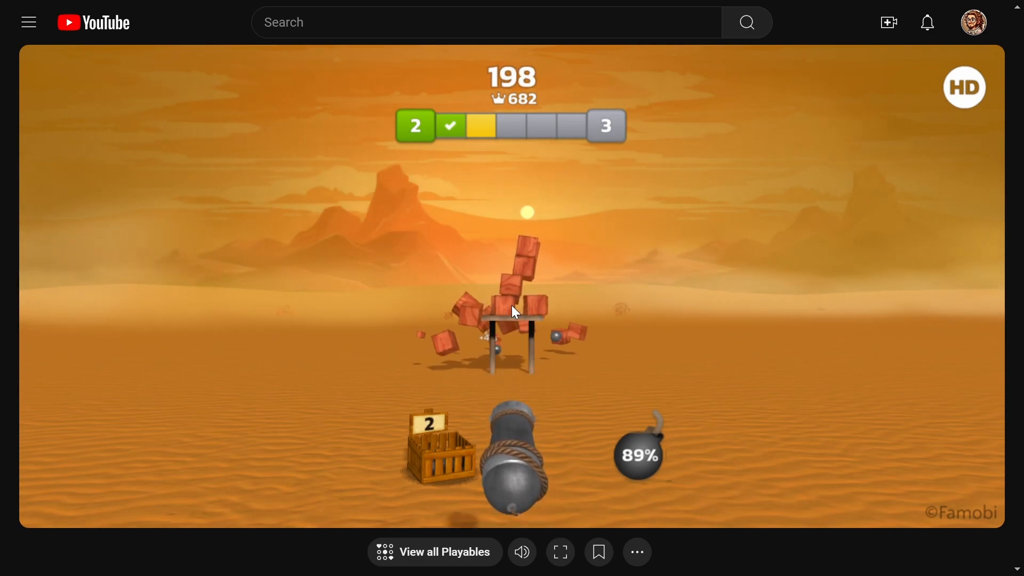
left_click(434, 552)
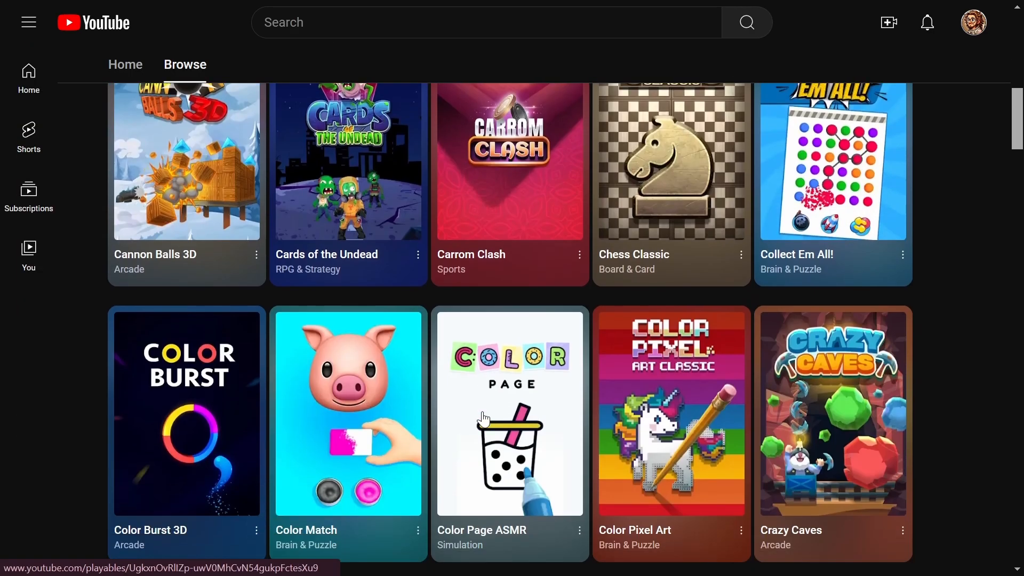
scroll("down", 3)
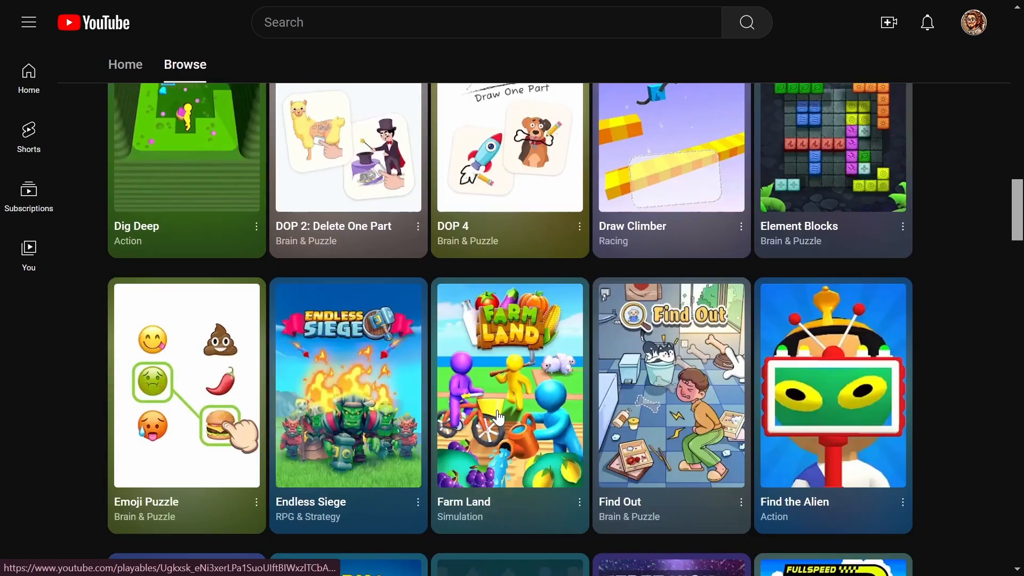
scroll("down", 3)
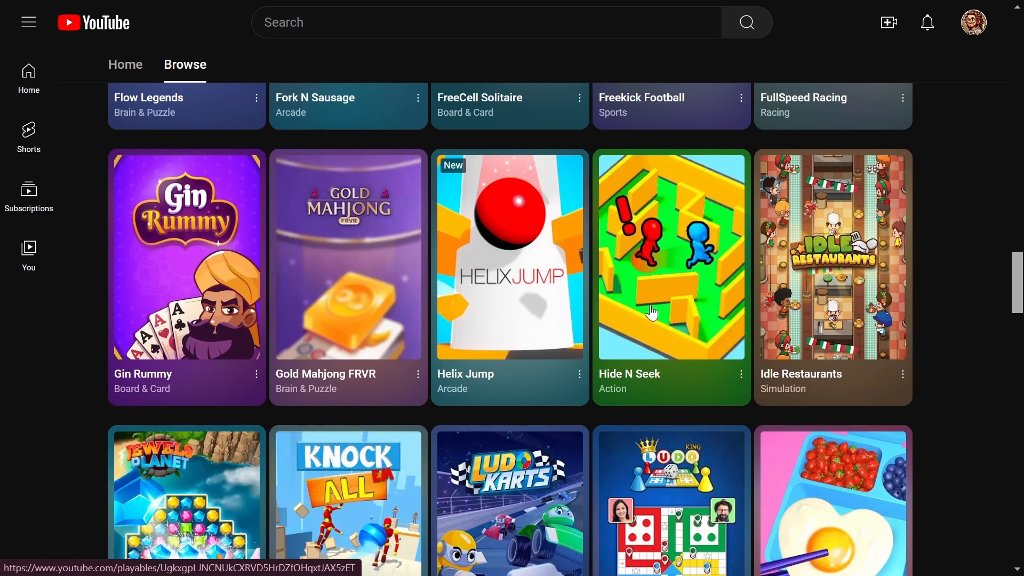
left_click(670, 255)
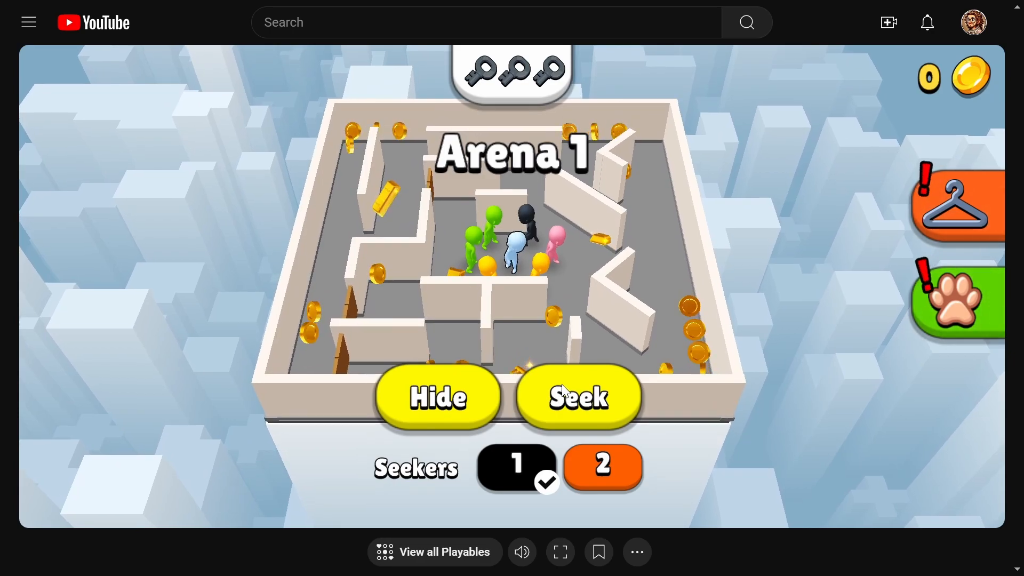
- Win a Hide N Seek round as the seeker and continue to the next level
left_click(577, 396)
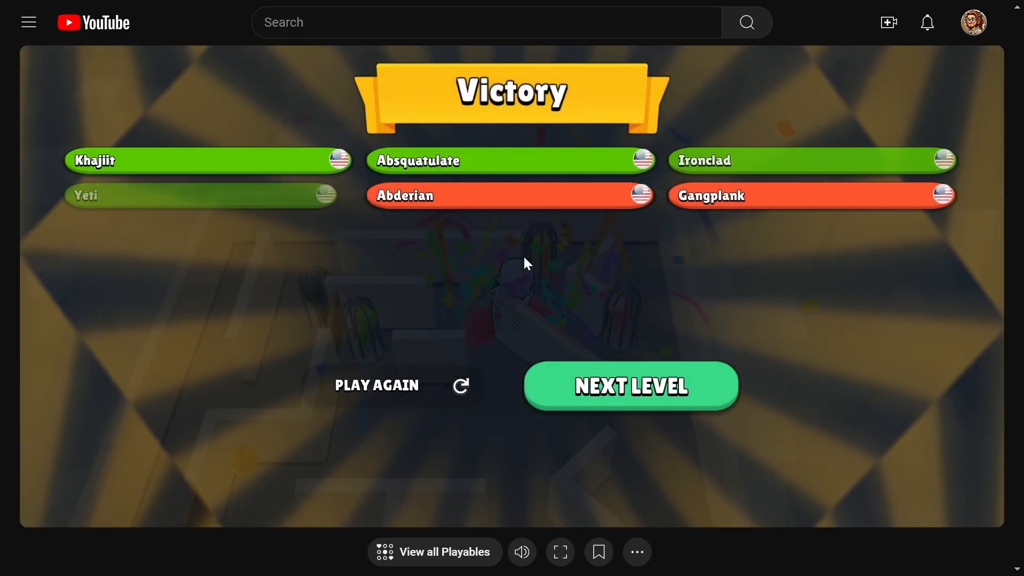
left_click(629, 385)
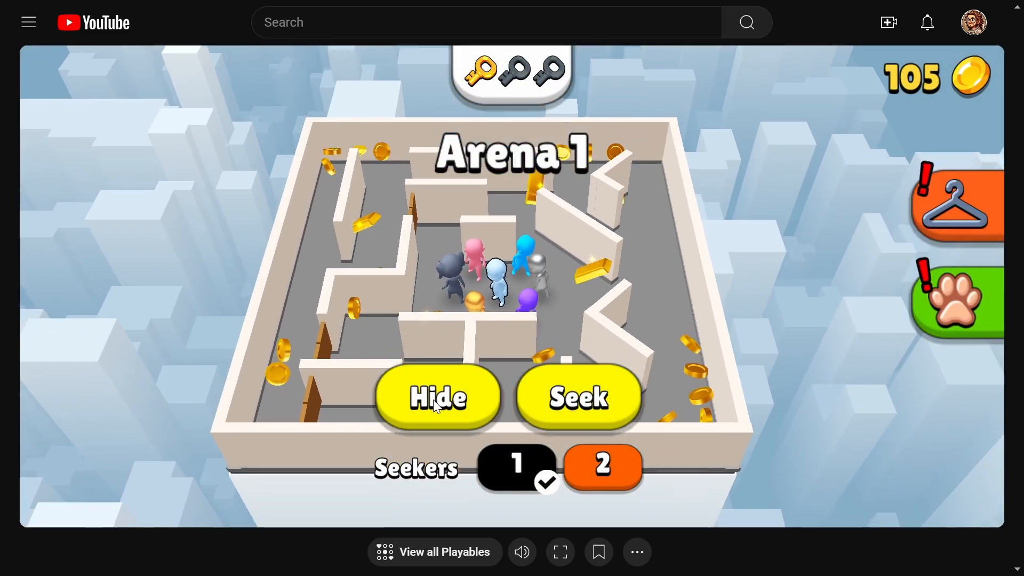
- Play a Hide N Seek round as a hider until found, then browse the Playables list
left_click(438, 397)
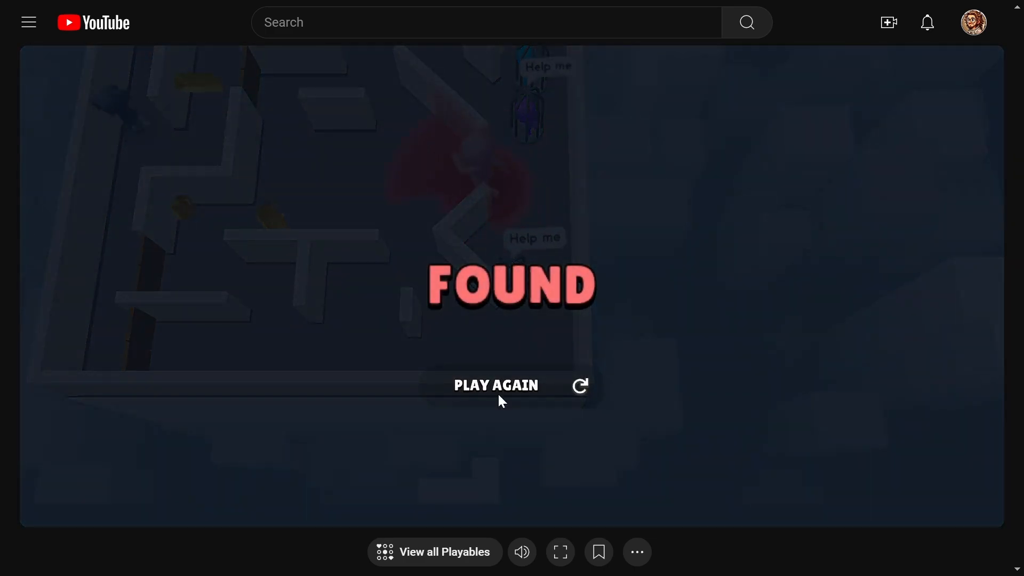
left_click(495, 386)
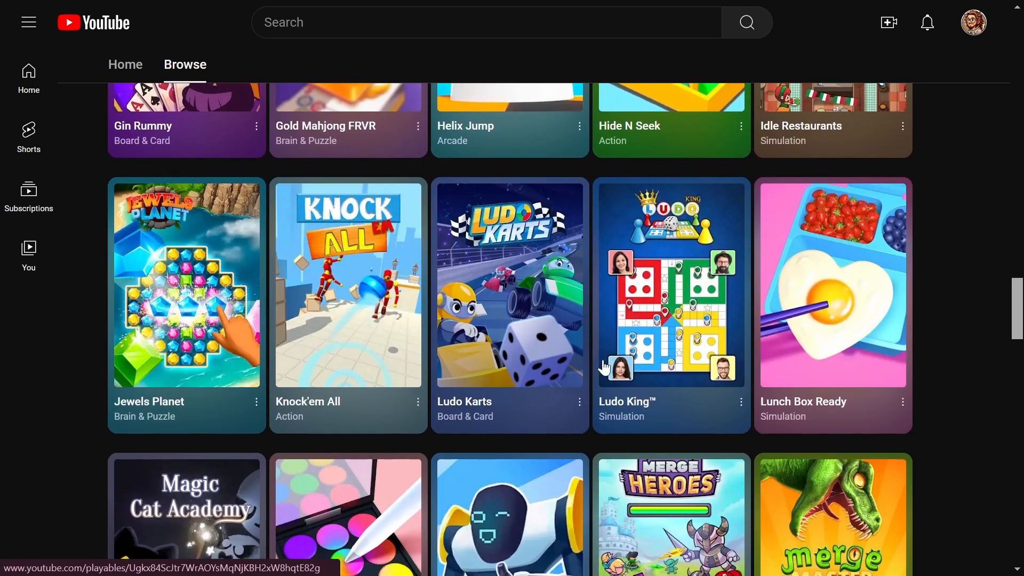
scroll("down", 3)
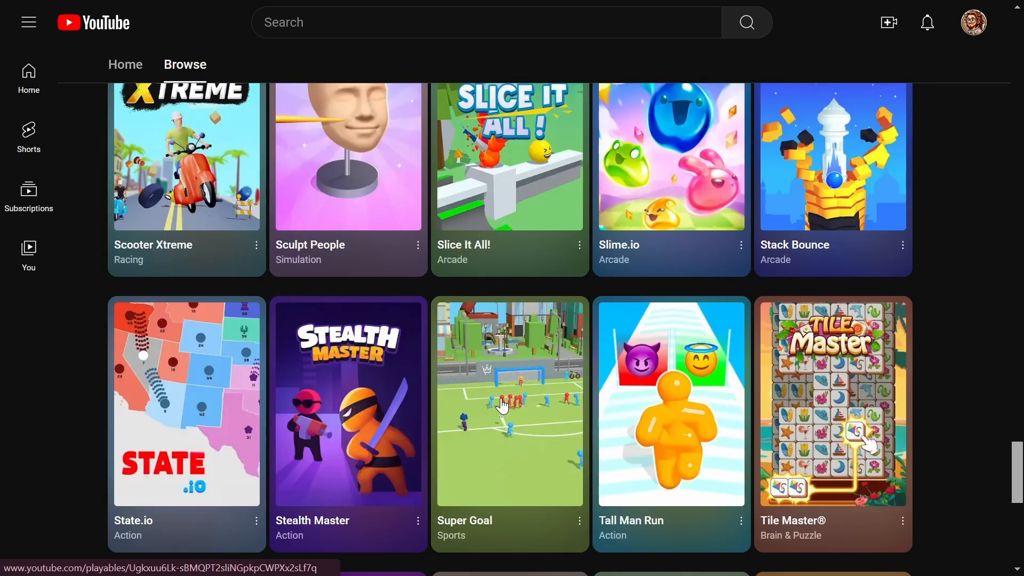
- Launch Stealth Master and guide the assassin through the tutorial until it completes
left_click(349, 401)
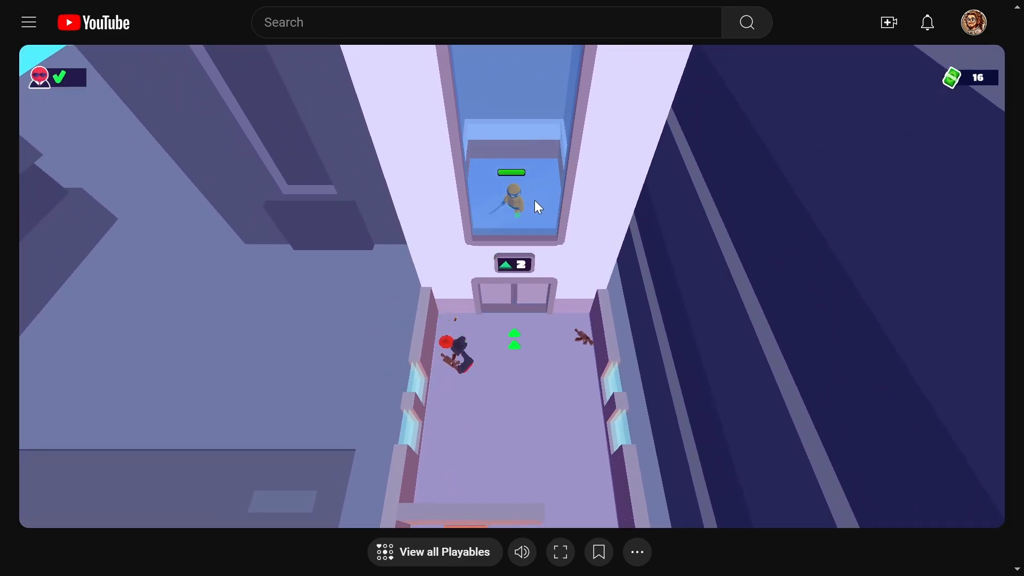
left_click(559, 552)
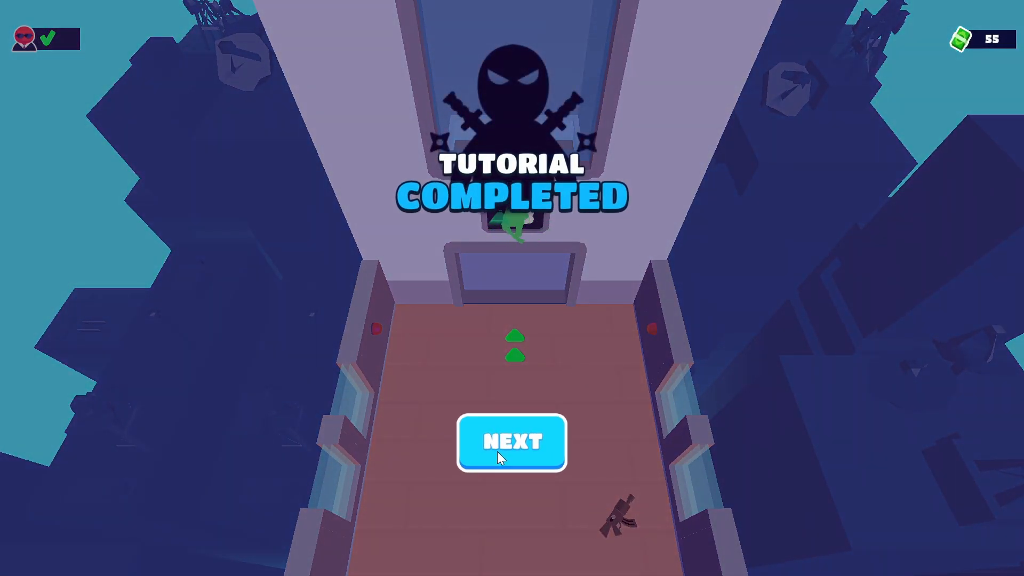
left_click(511, 442)
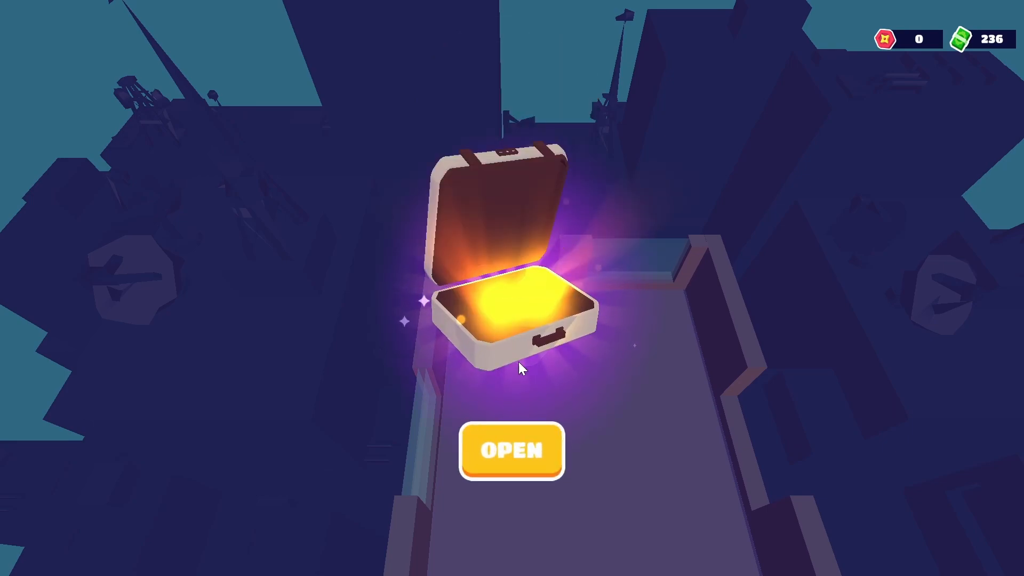
- Open the Stealth Master reward briefcase to reach the heroes screen showing the Ninja
left_click(511, 451)
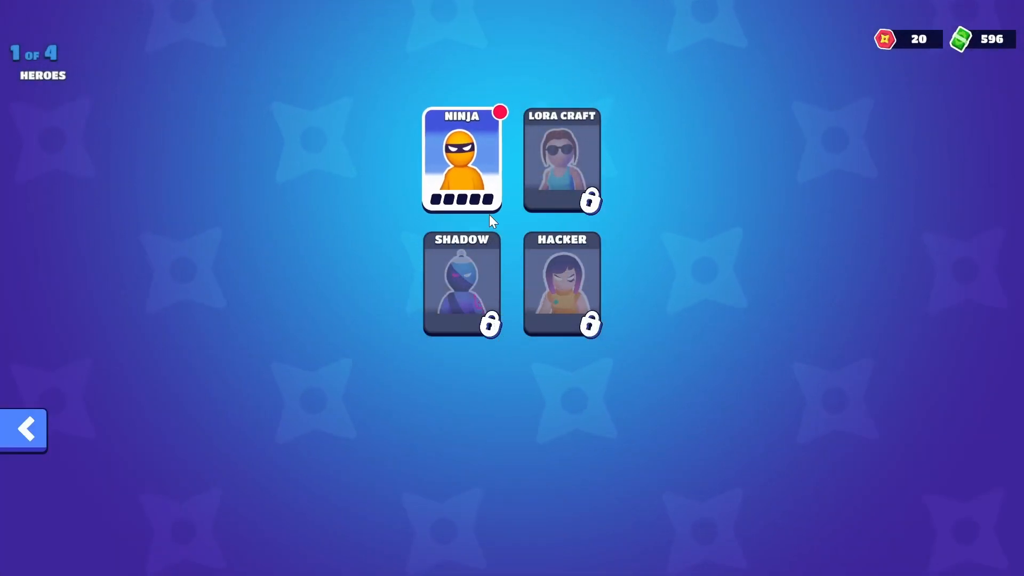
- Browse the Ninja and Lora Craft hero cards, then open the boss briefcase
left_click(461, 159)
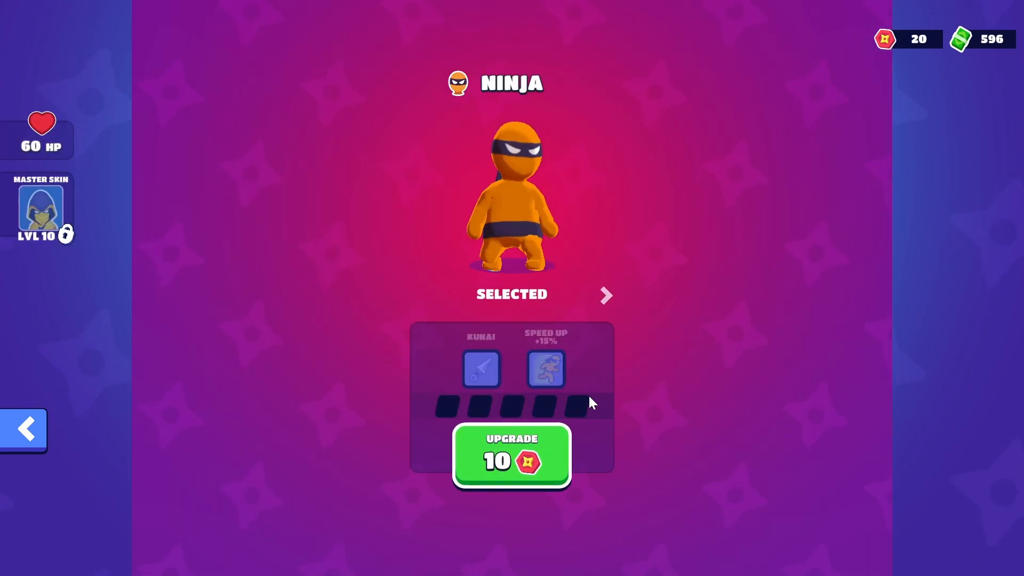
left_click(605, 295)
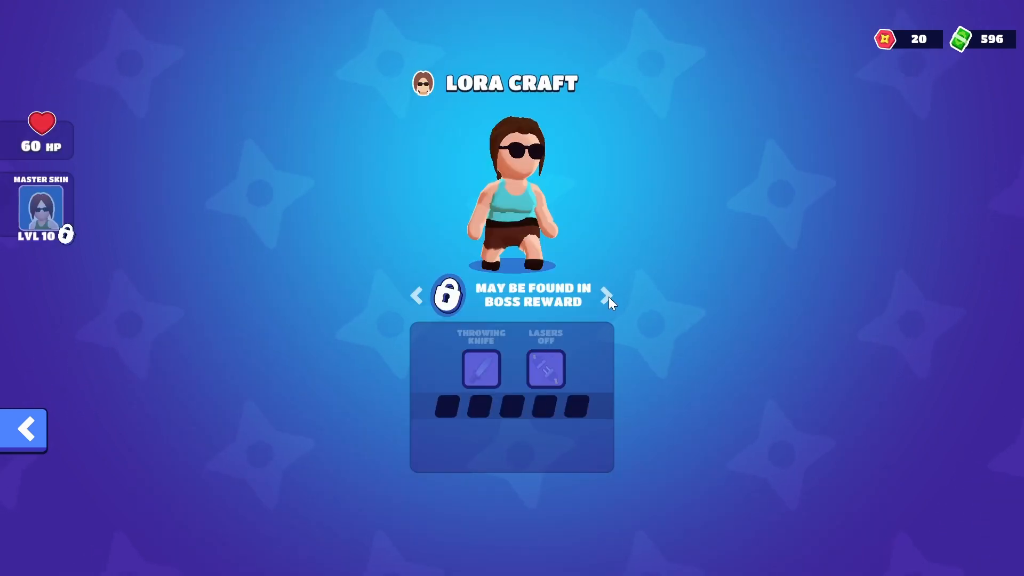
left_click(607, 295)
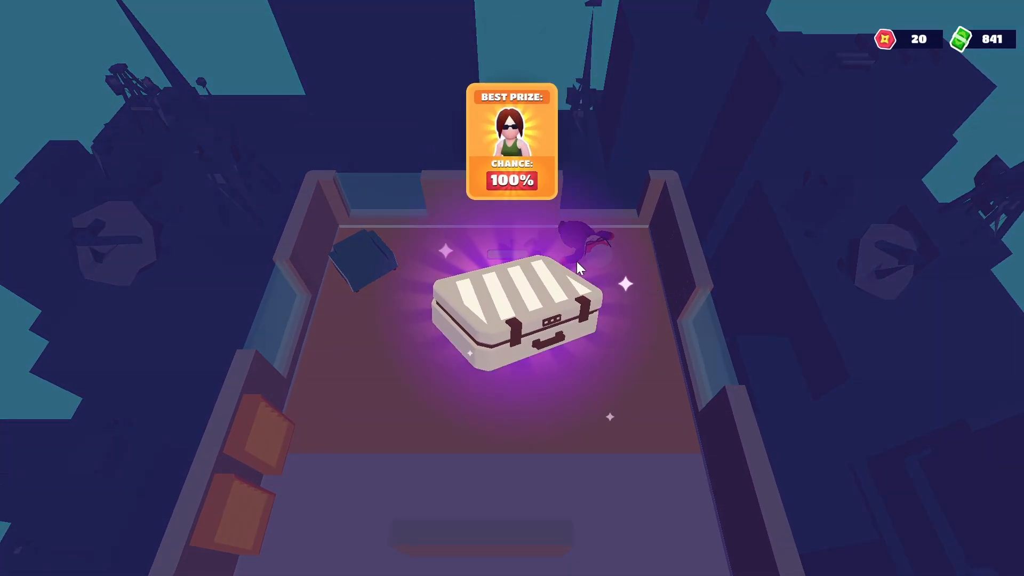
left_click(516, 308)
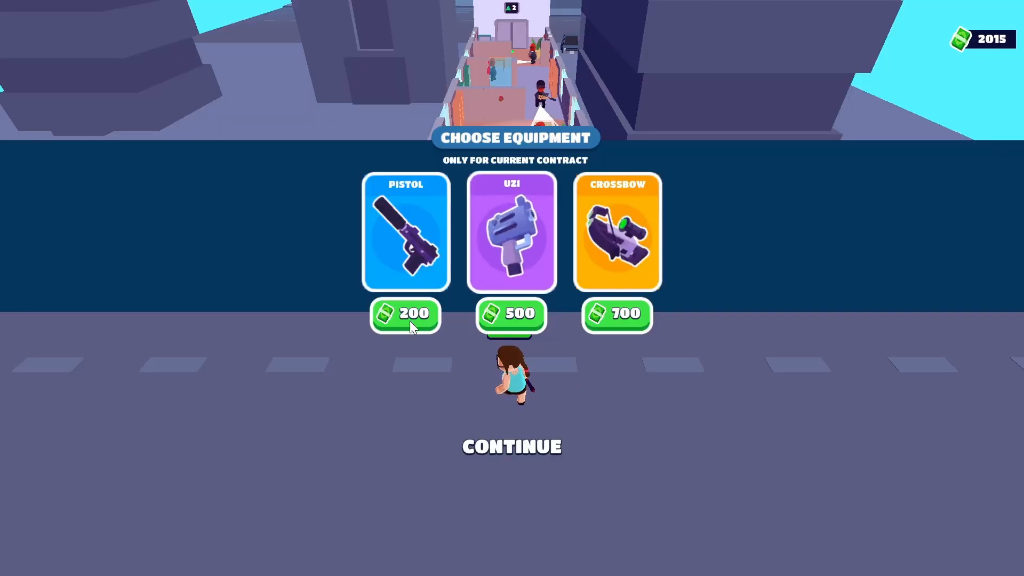
- Buy the pistol for the contract and clear it to reach the 35% Shadow briefcase
left_click(405, 314)
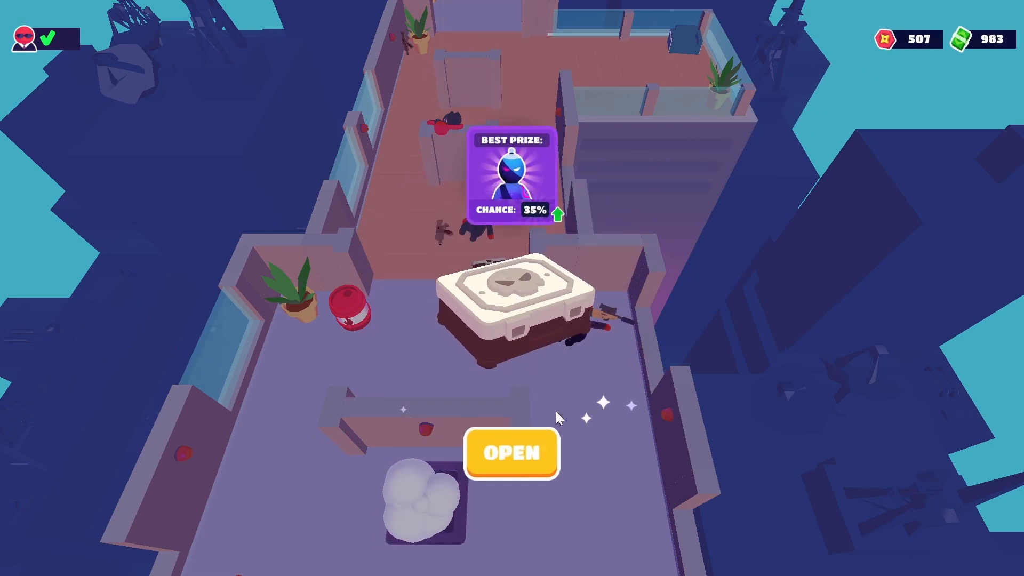
- Open the reward chest, then open the chest dropped by the contract 7 target
left_click(511, 454)
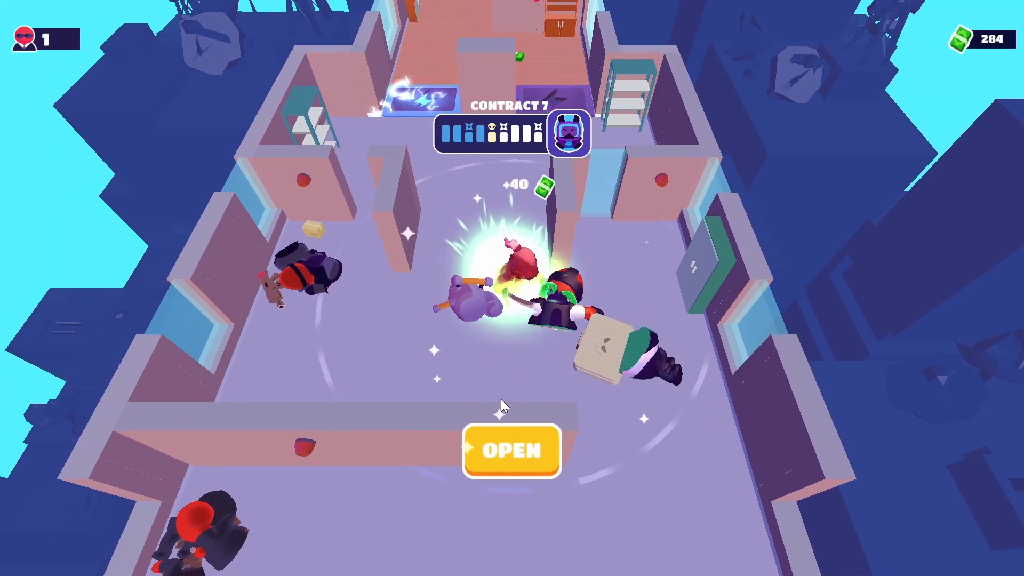
left_click(511, 452)
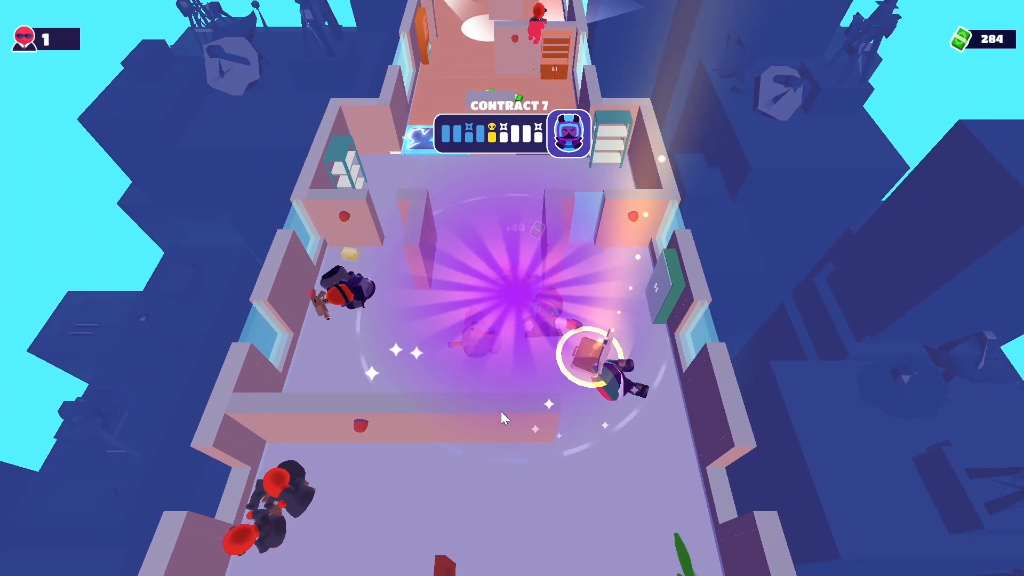